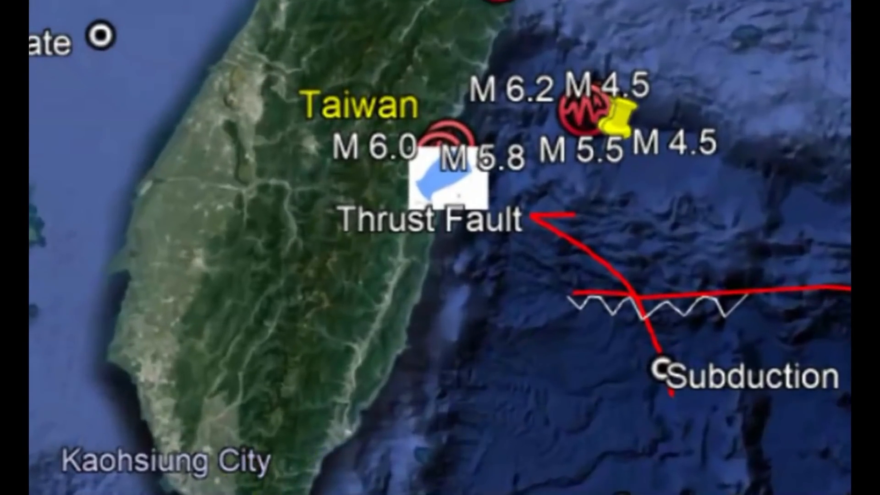
Switch to the USGS event page for the M 6.2 quake east of Hualien City
left_click(582, 114)
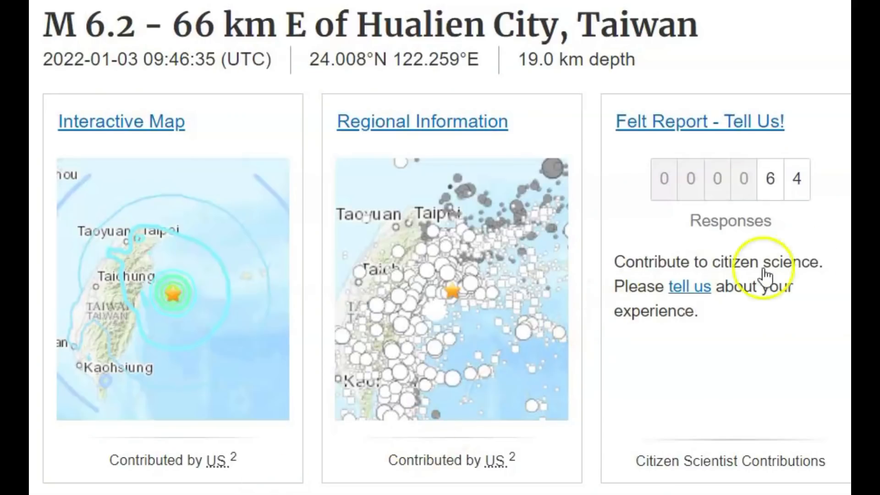
Scroll past the Felt Report card to the ShakeMap, PAGER and Ground Failure cards
scroll("down", 3)
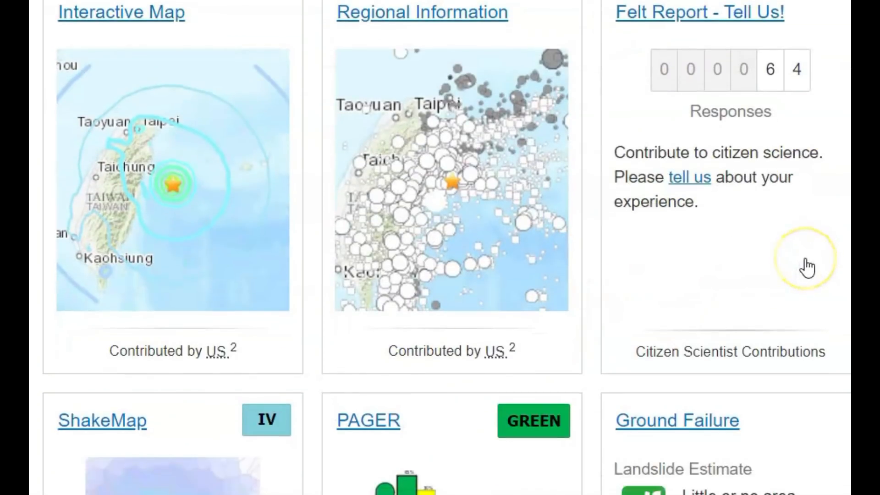
scroll("down", 3)
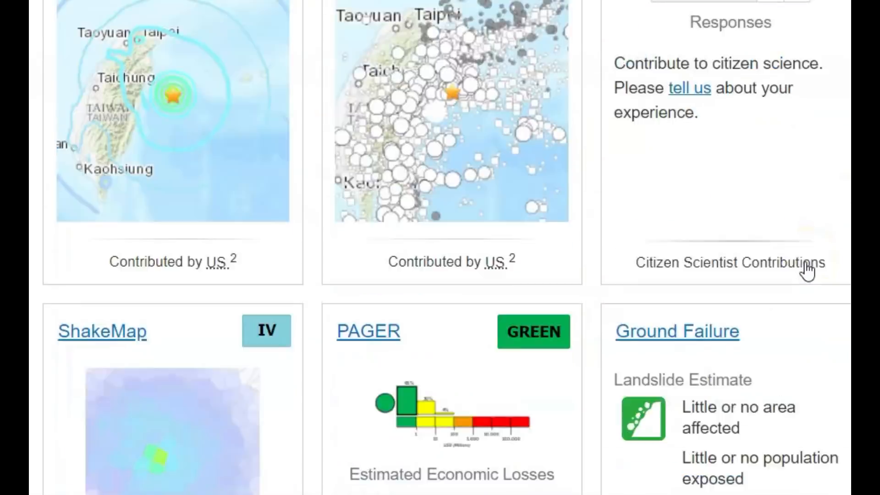
scroll("down", 3)
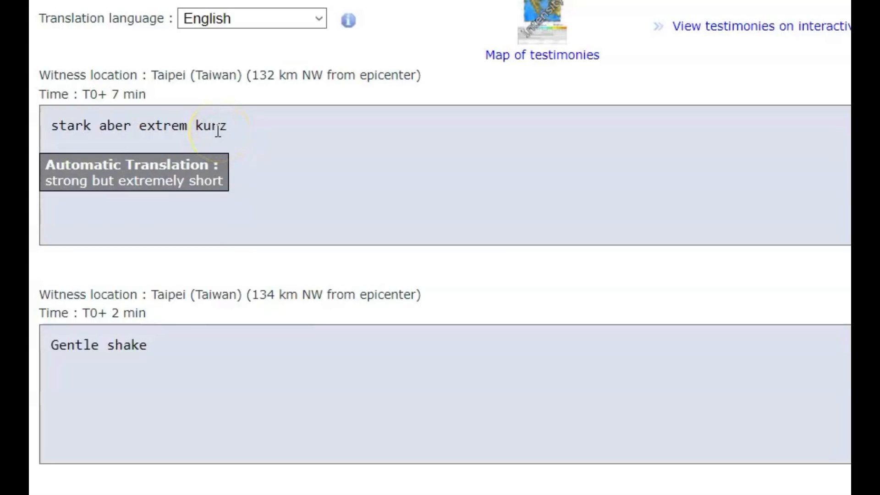
Scroll through EMSC witness comments from Taipei to Banqiao, Taoyuan and Hsinchu
scroll("down", 3)
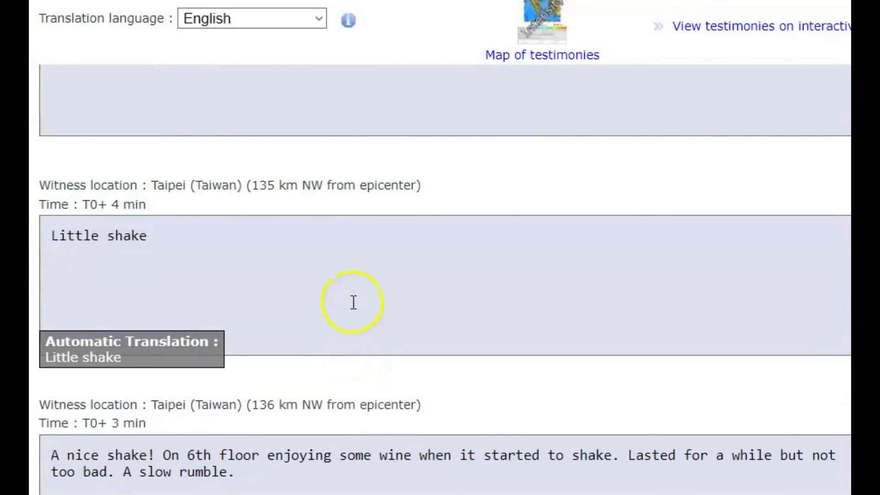
scroll("down", 3)
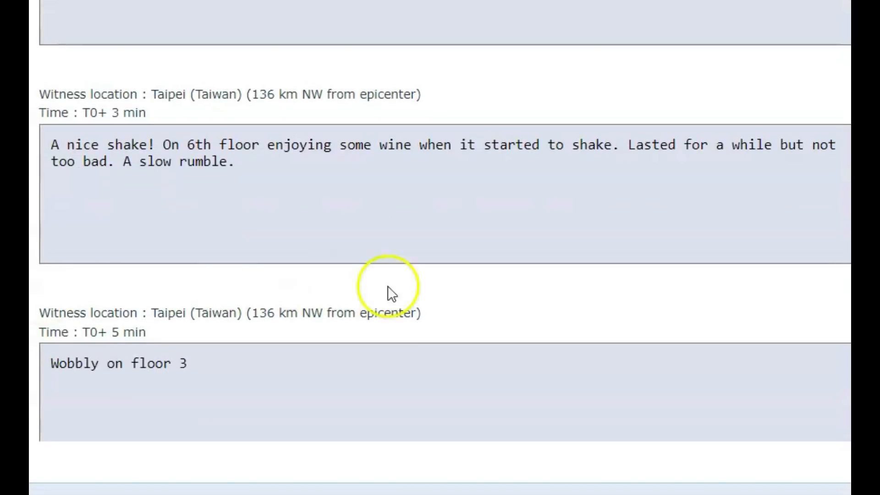
scroll("down", 3)
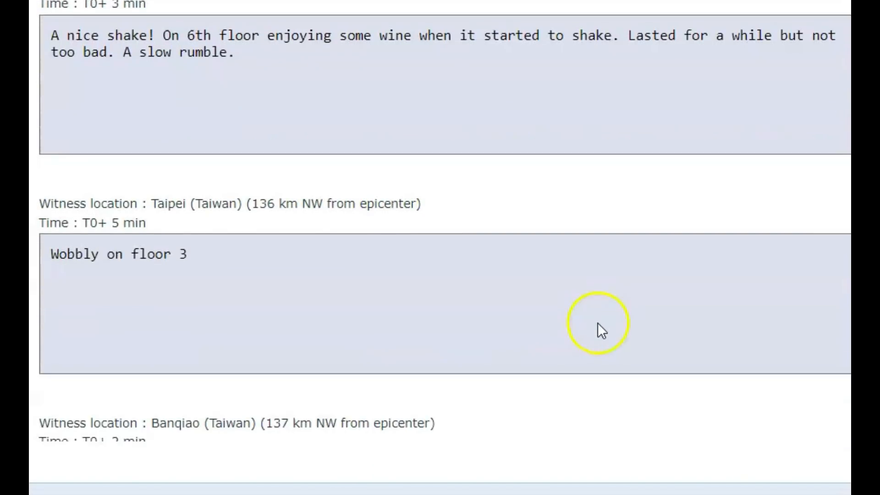
scroll("down", 3)
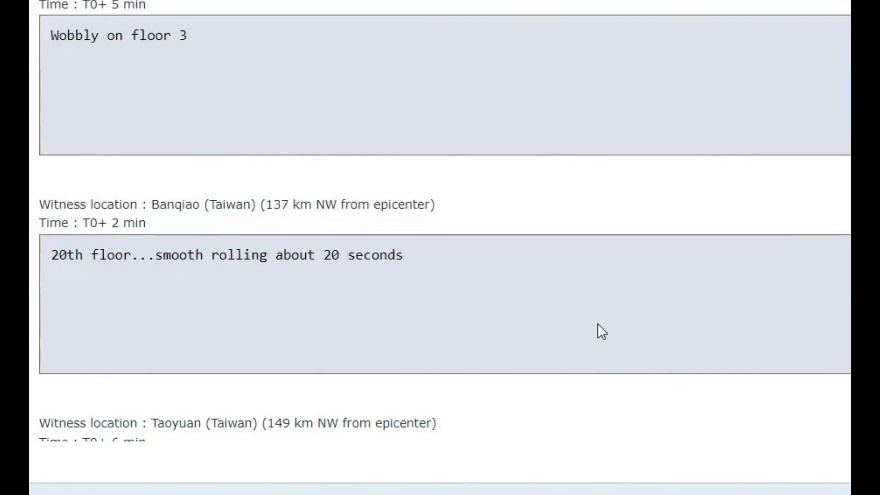
scroll("down", 3)
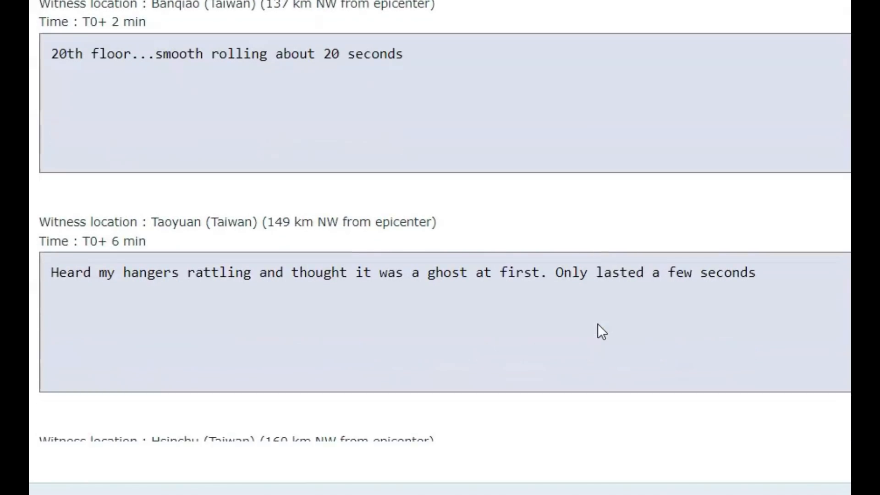
scroll("down", 3)
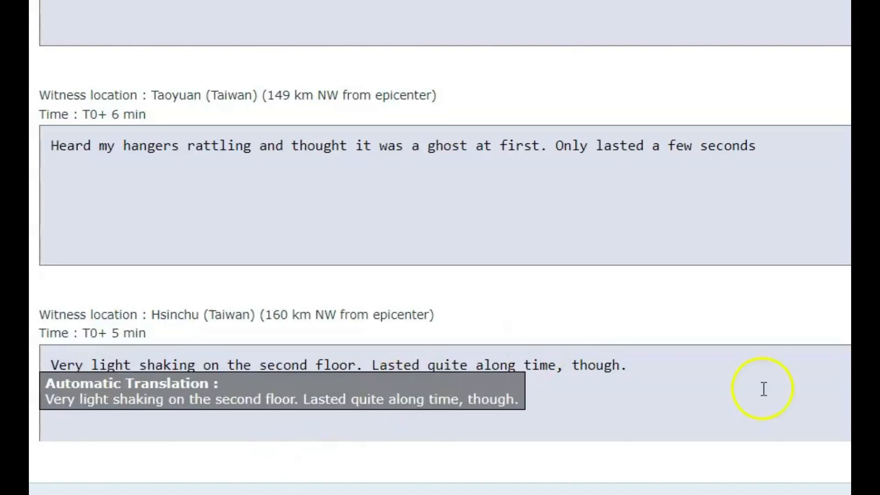
Scroll past Hsinchu to the Zhubei and Tainan (229 km SW) testimonies
scroll("down", 3)
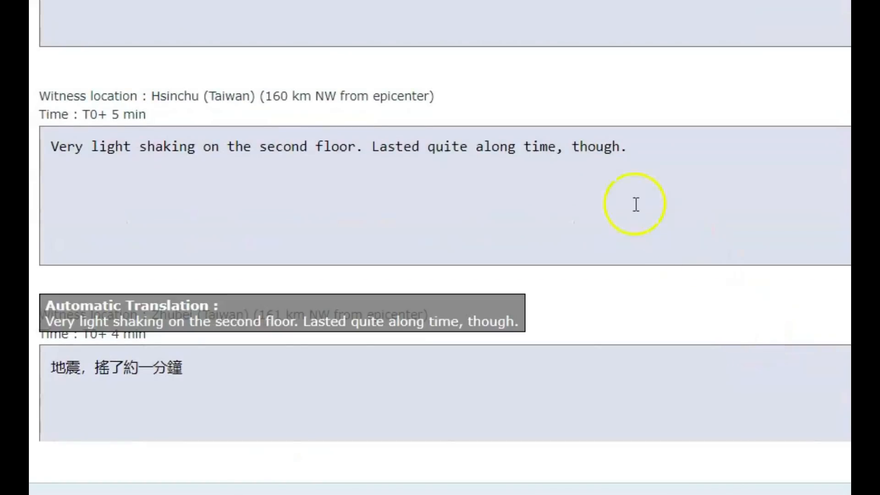
mouse_move(525, 209)
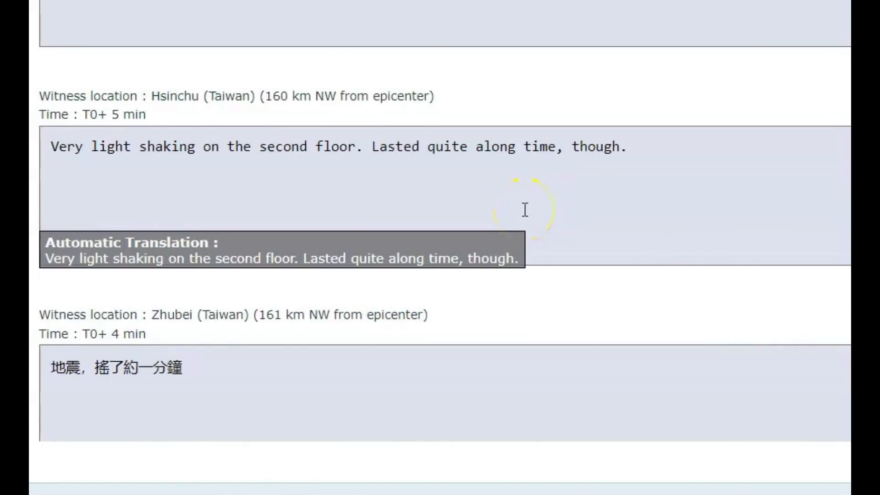
mouse_move(298, 370)
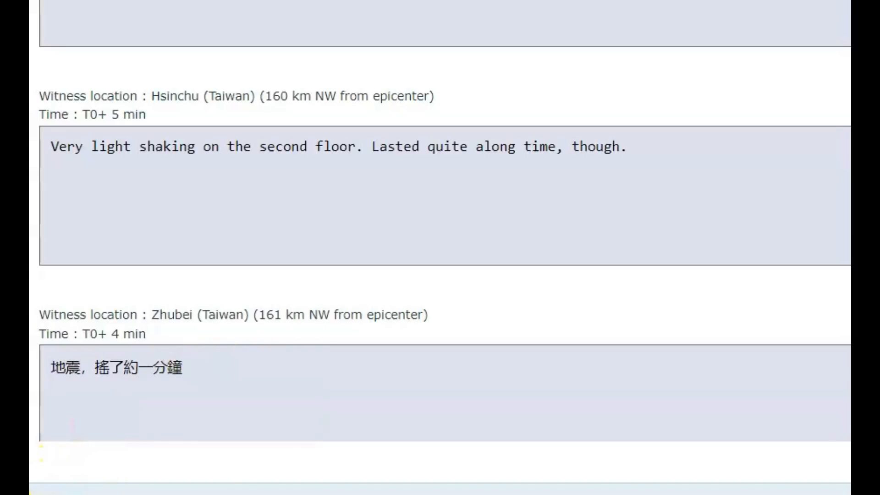
scroll("down", 3)
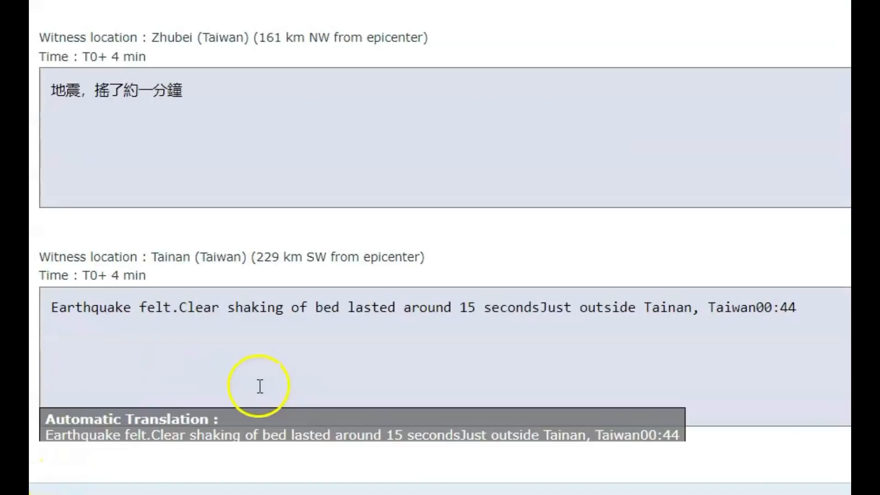
mouse_move(39, 473)
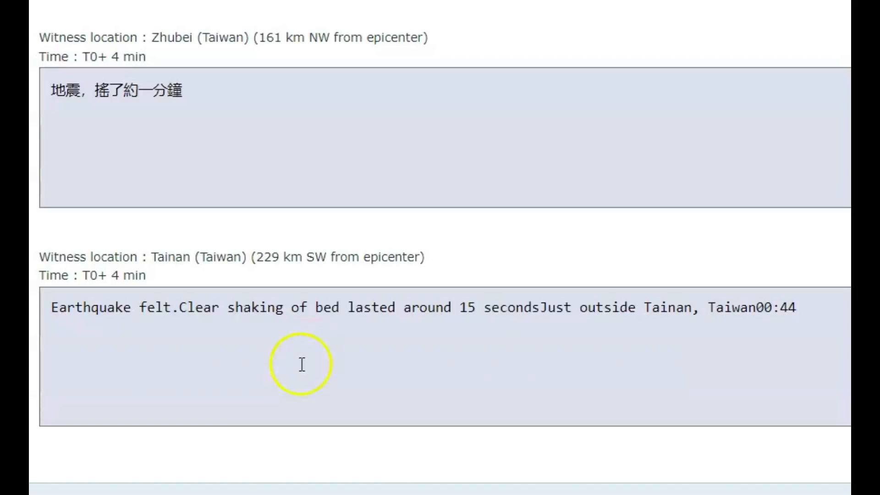
mouse_move(423, 365)
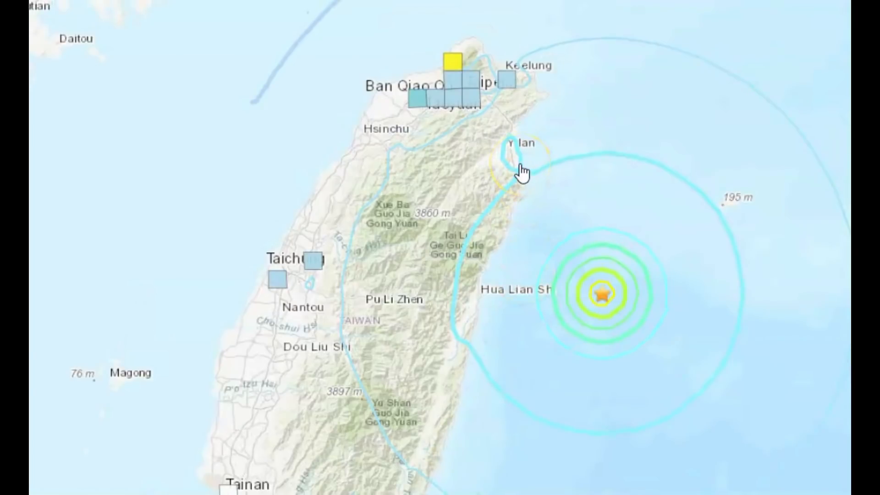
mouse_move(343, 182)
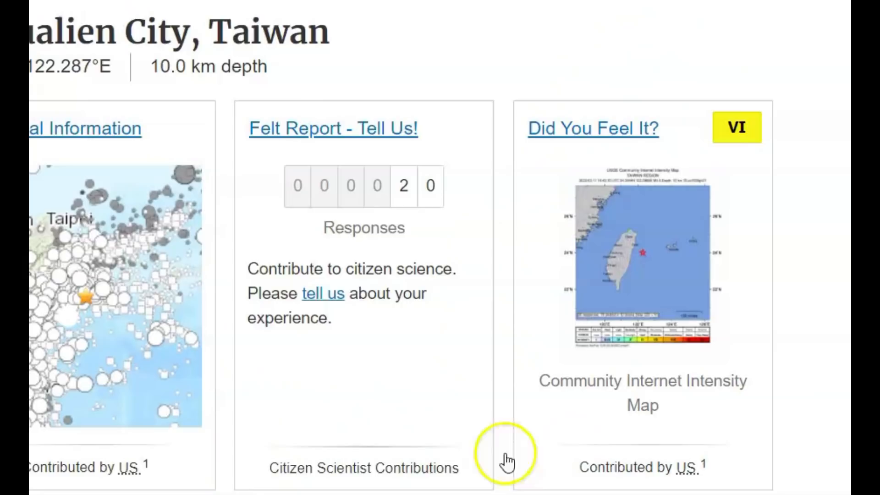
mouse_move(755, 152)
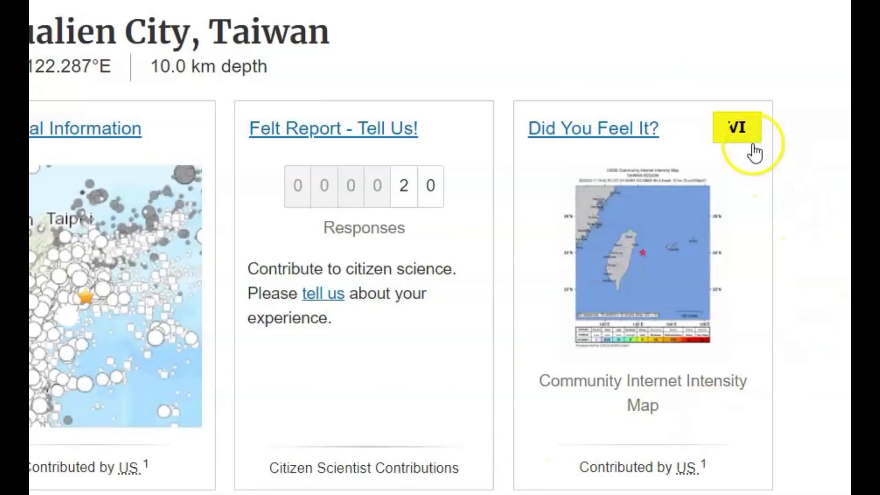
mouse_move(76, 477)
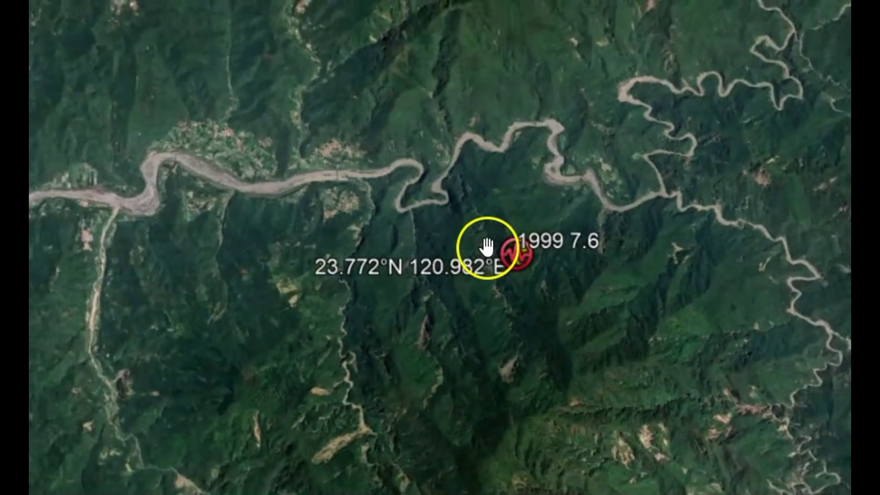
mouse_move(323, 373)
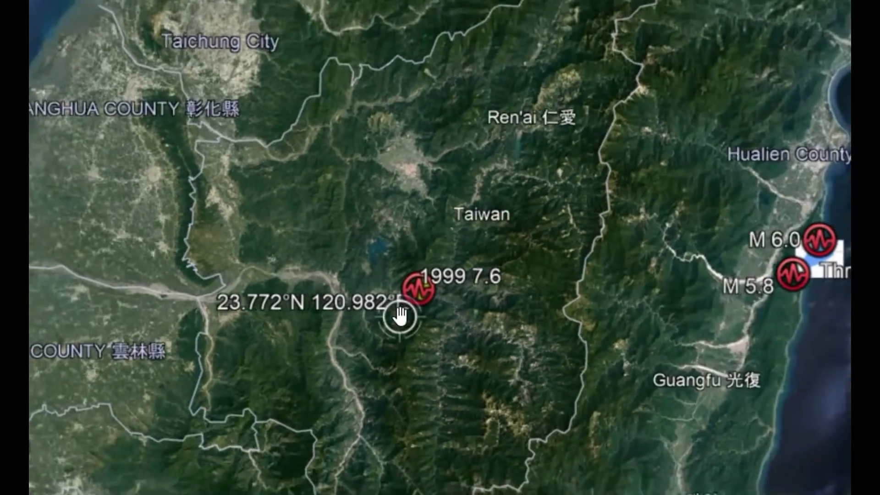
Zoom out around the 1999 M7.6 placemark to view central Taiwan with nearby quake markers
scroll("down", 3)
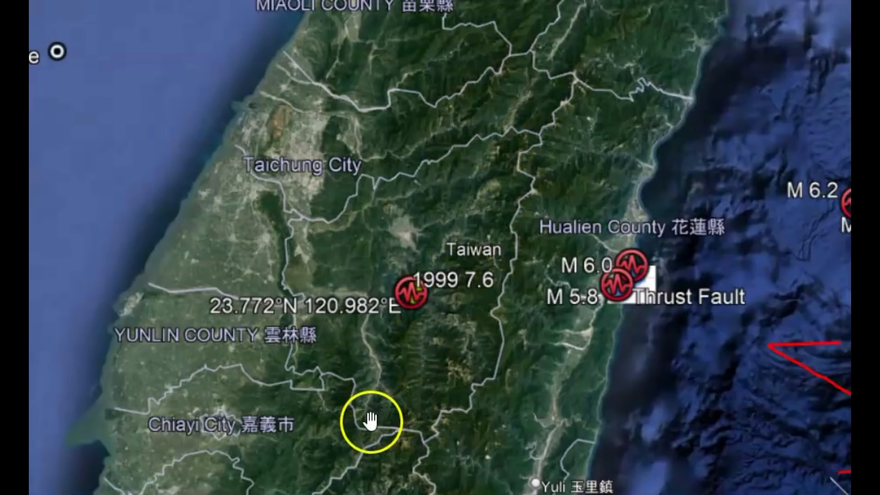
mouse_move(395, 372)
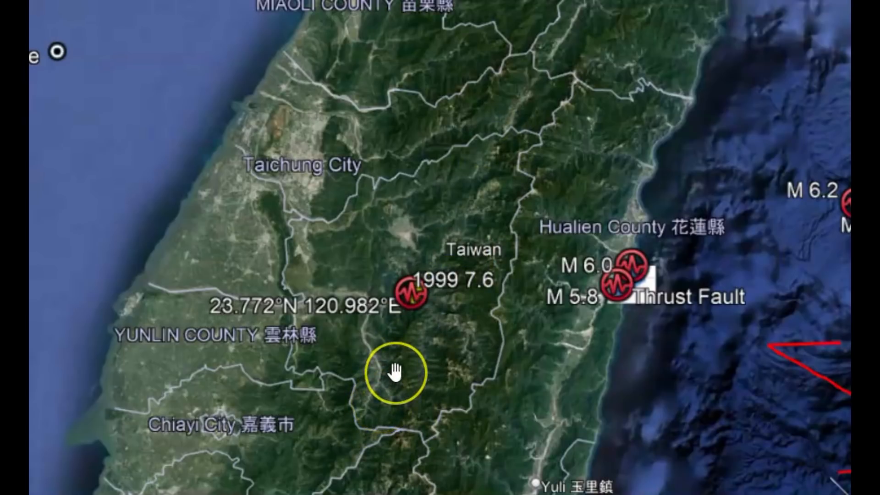